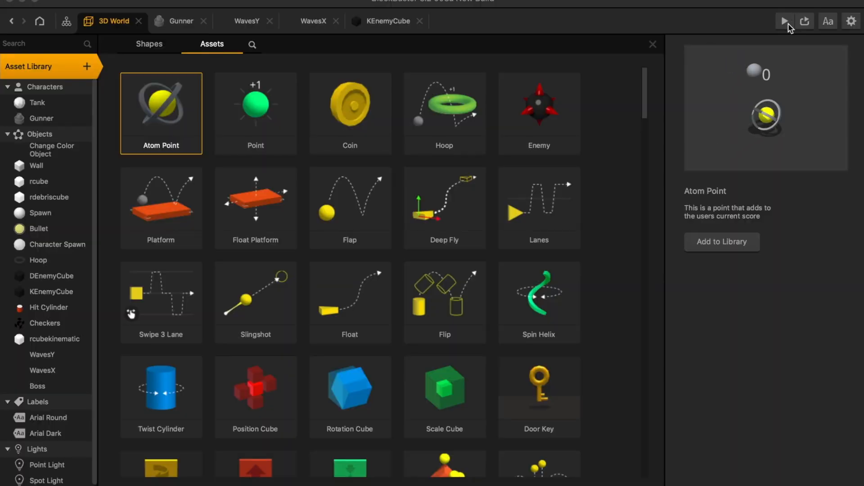
Preview the Atom Point and Float assets to find the Trail node to reuse
{"action": "left_click", "coordinate": [783, 21]}
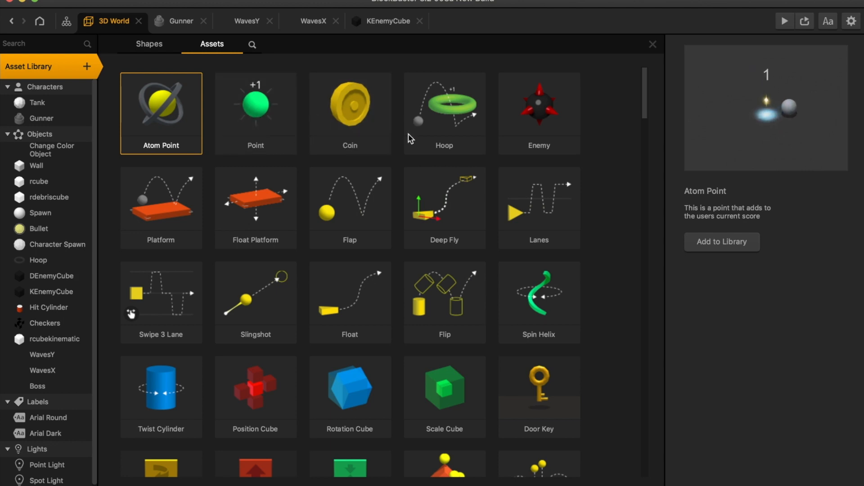
{"action": "scroll", "scroll_direction": "down", "scroll_amount": 3}
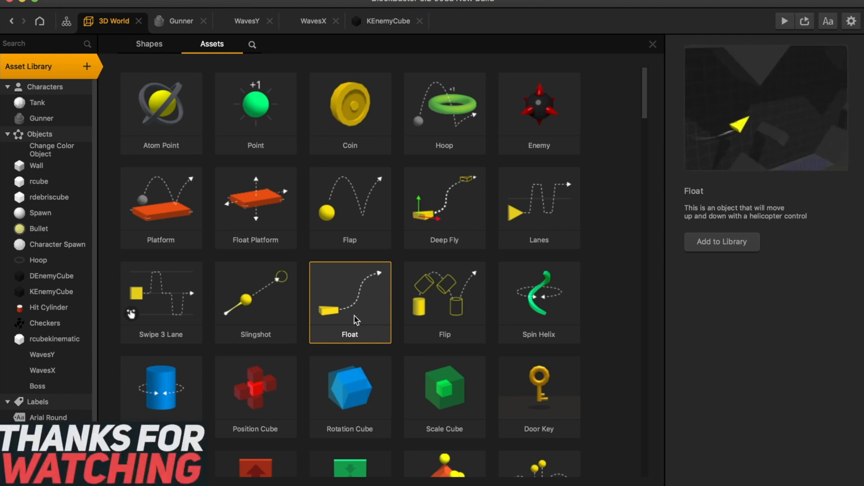
{"action": "left_click", "coordinate": [161, 106]}
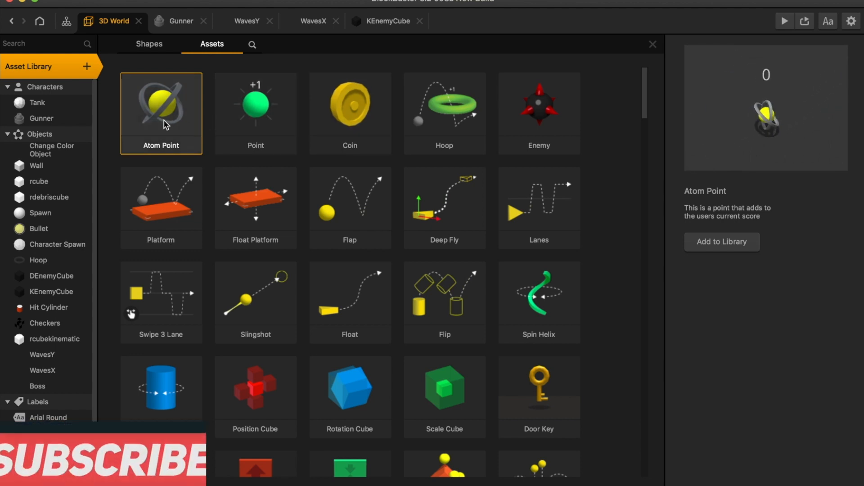
{"action": "left_click", "coordinate": [350, 302]}
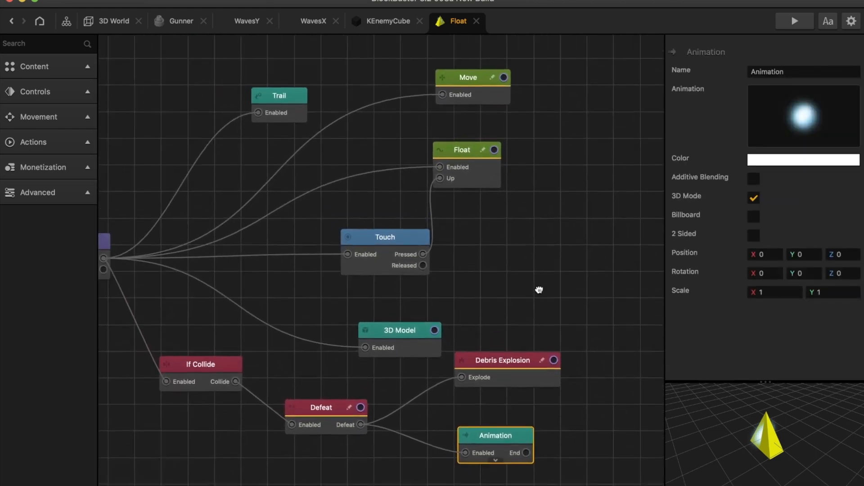
Copy Float's Trail node into the Tank logic and reduce its Width to 50
{"action": "left_click", "coordinate": [278, 96]}
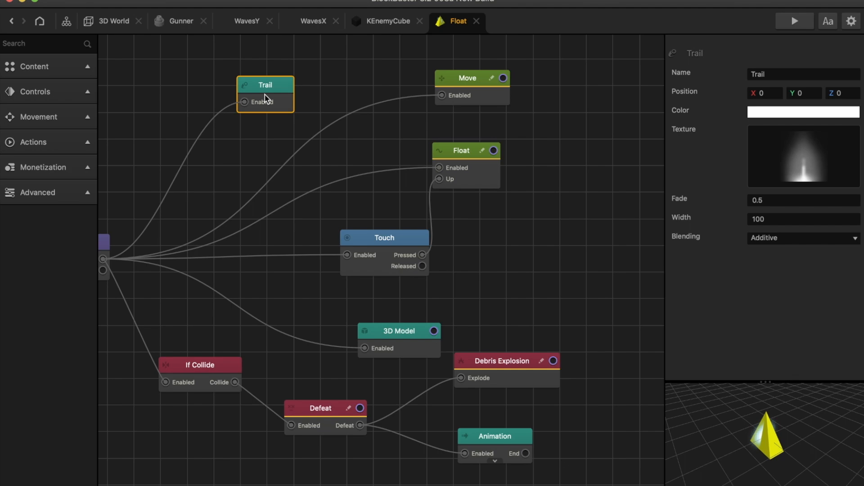
{"action": "left_click", "coordinate": [111, 21]}
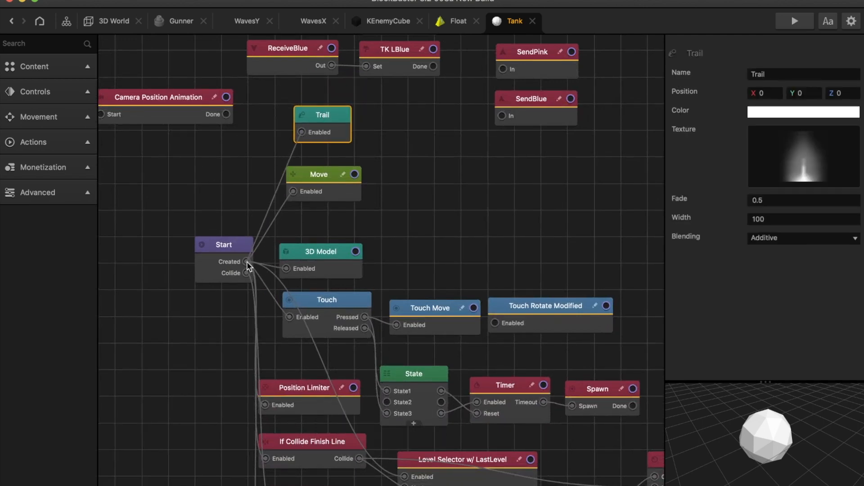
{"action": "left_click", "coordinate": [795, 20]}
{"action": "type", "text": "50"}
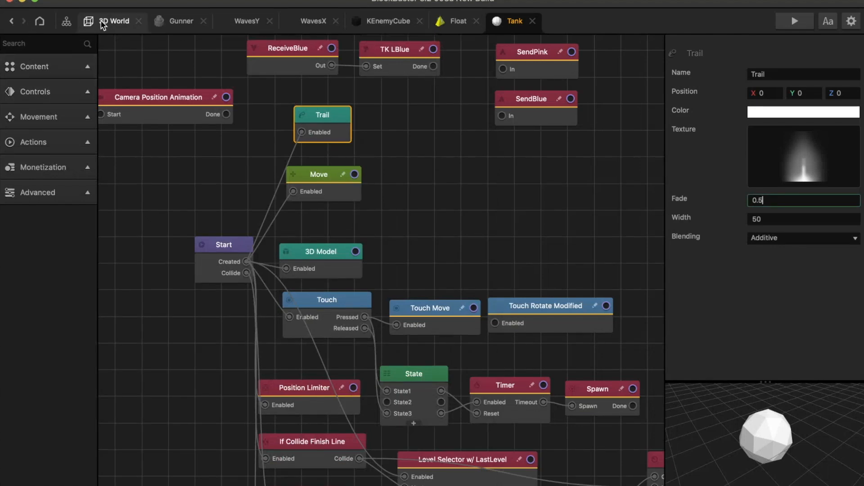
{"action": "left_click", "coordinate": [115, 21]}
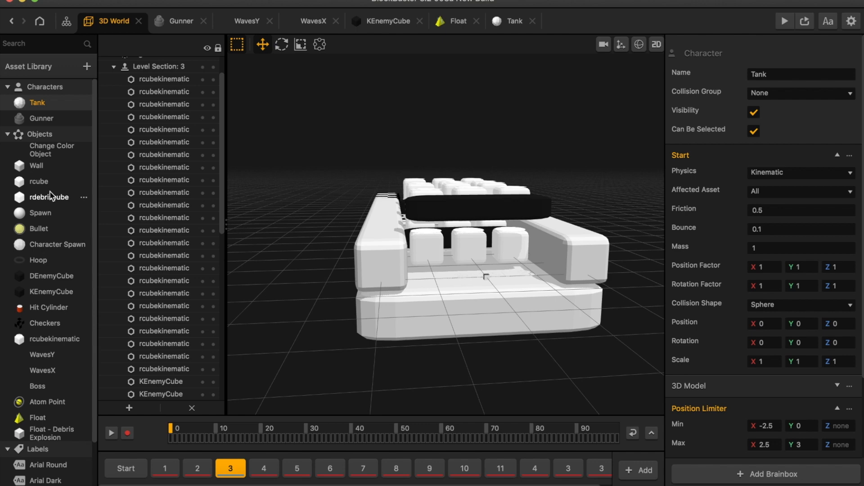
Inspect Atom Point's Add Point, Animation and collision nodes and copy them for rcubekinematic
{"action": "double_click", "coordinate": [48, 197]}
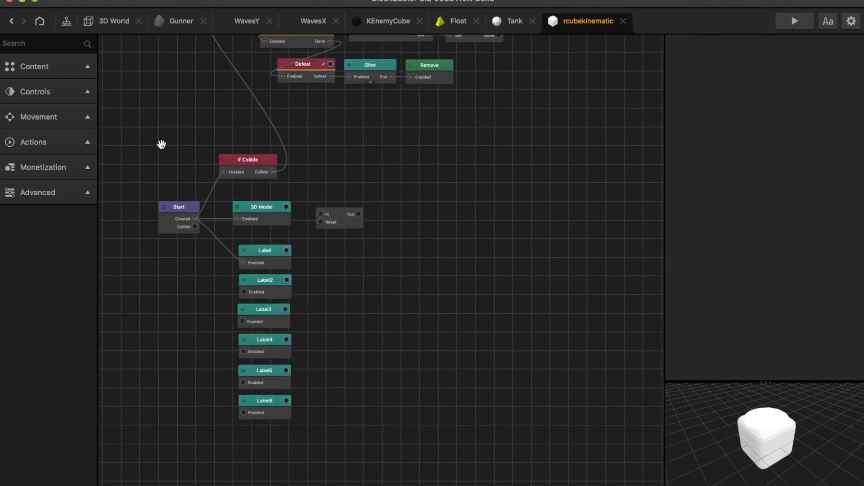
{"action": "left_click", "coordinate": [112, 20]}
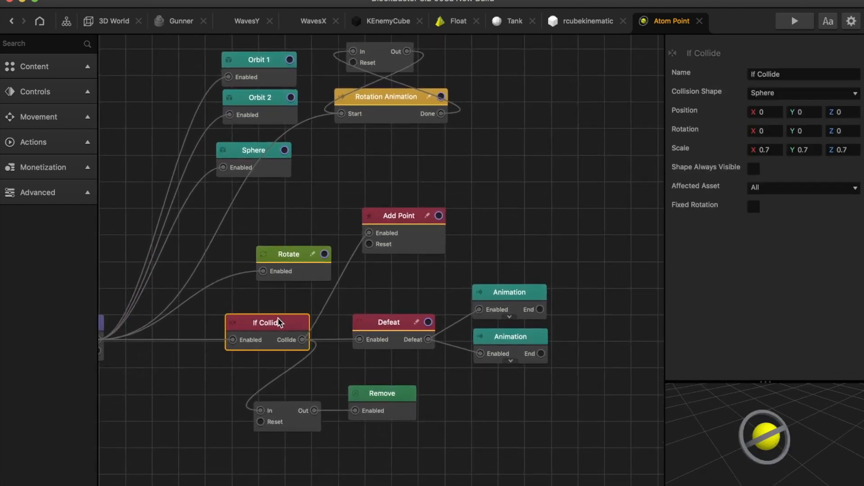
{"action": "left_click", "coordinate": [397, 216]}
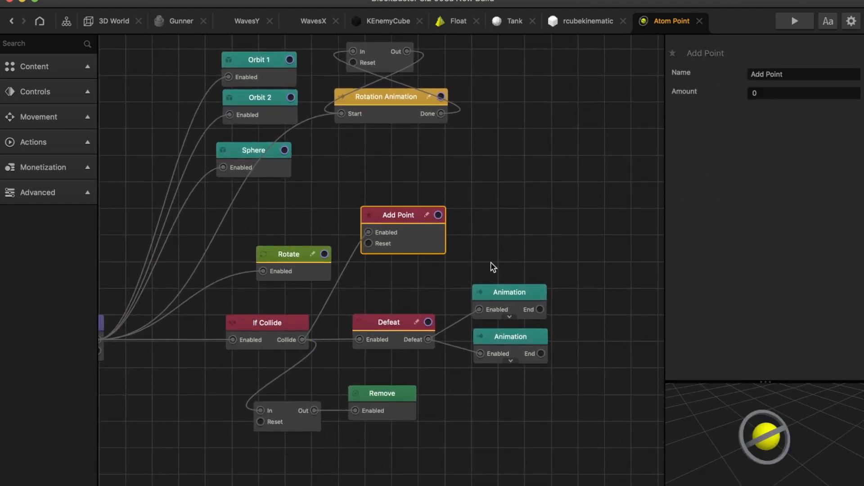
{"action": "left_click", "coordinate": [507, 292]}
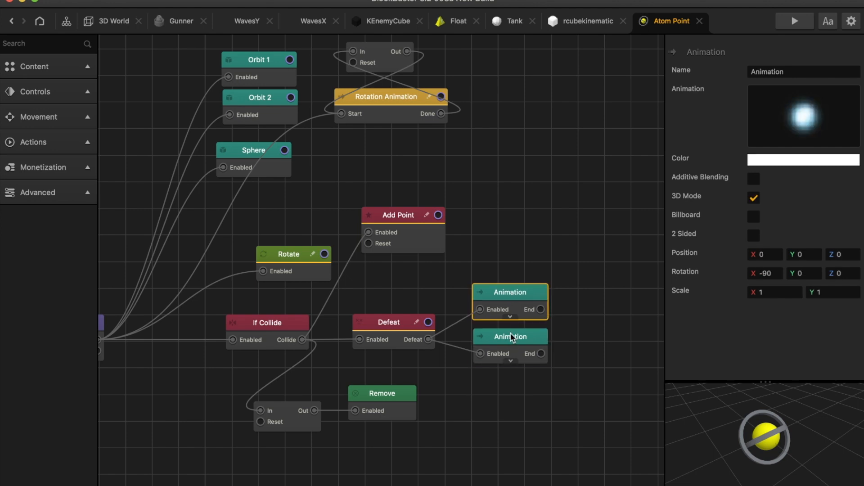
{"action": "left_click", "coordinate": [403, 215]}
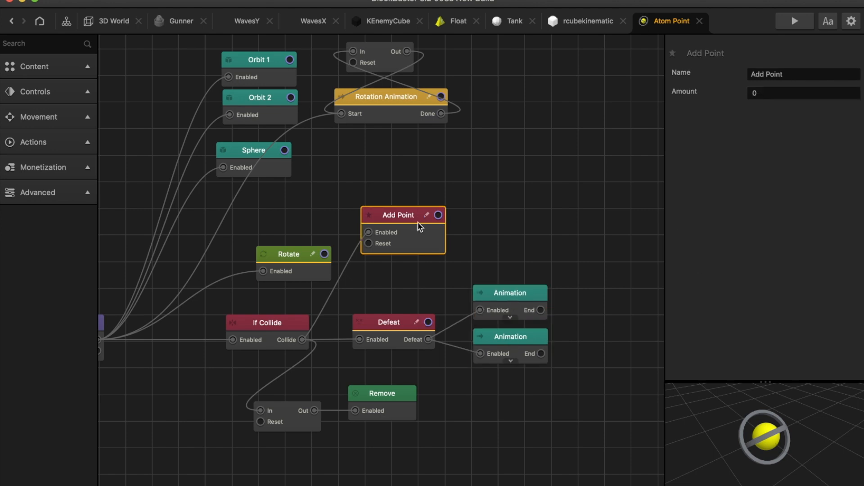
{"action": "left_click", "coordinate": [584, 20]}
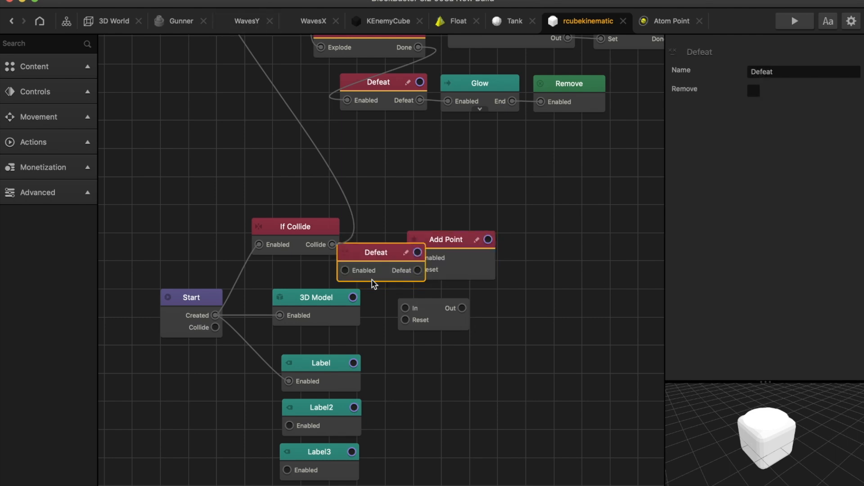
Wire If Collide to Add Point (amount 1) and Defeat, with Defeat driving the two Animations
{"action": "left_click", "coordinate": [670, 21]}
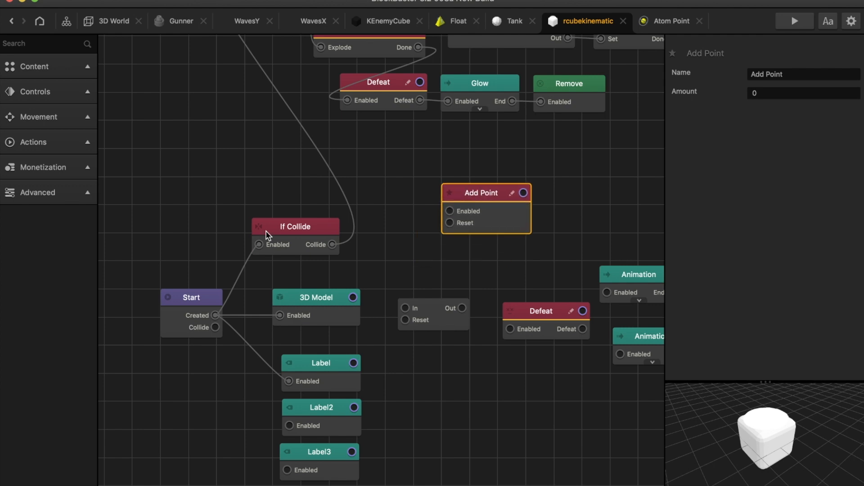
{"action": "left_click", "coordinate": [295, 227]}
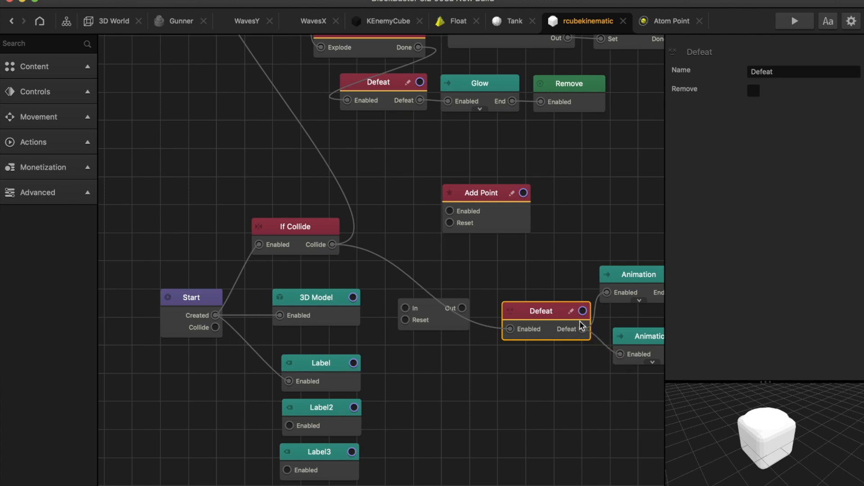
{"action": "left_click", "coordinate": [485, 193]}
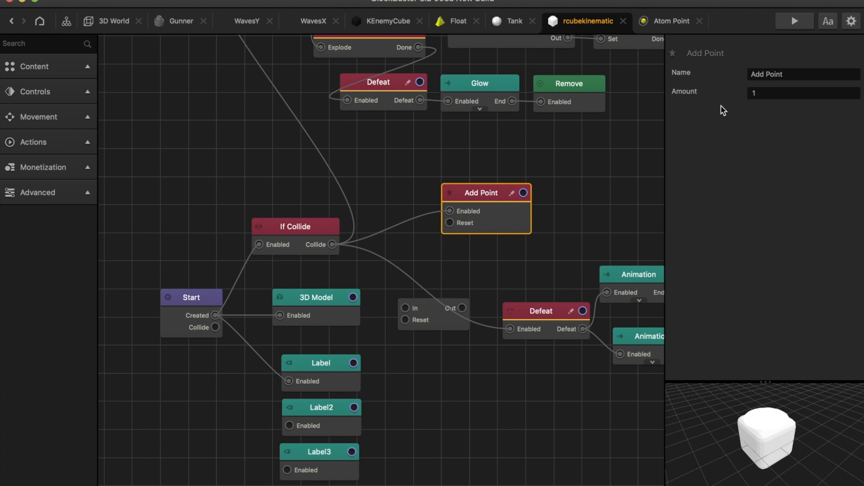
{"action": "left_click", "coordinate": [794, 21]}
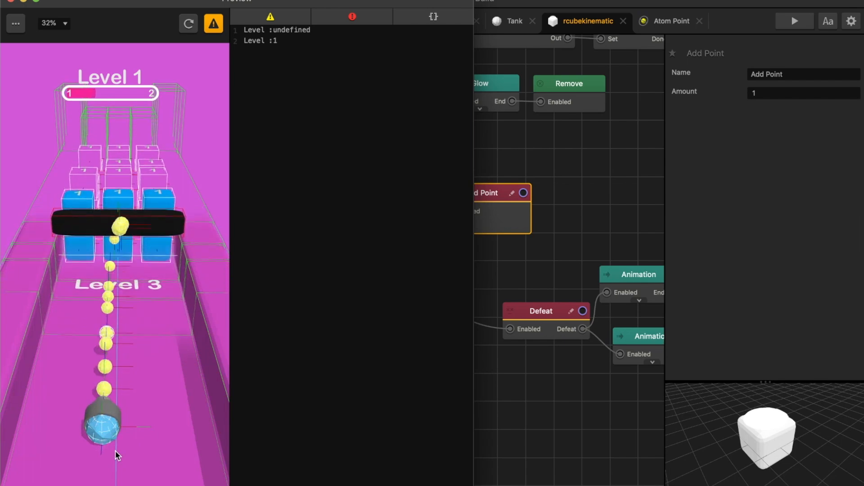
Test-play the game, then return to the rcubekinematic logic
{"action": "left_click", "coordinate": [113, 21]}
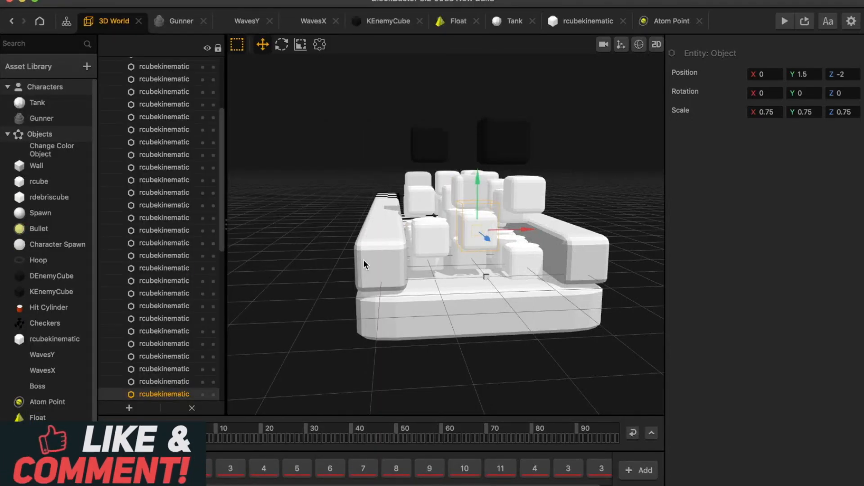
{"action": "mouse_move", "coordinate": [363, 208]}
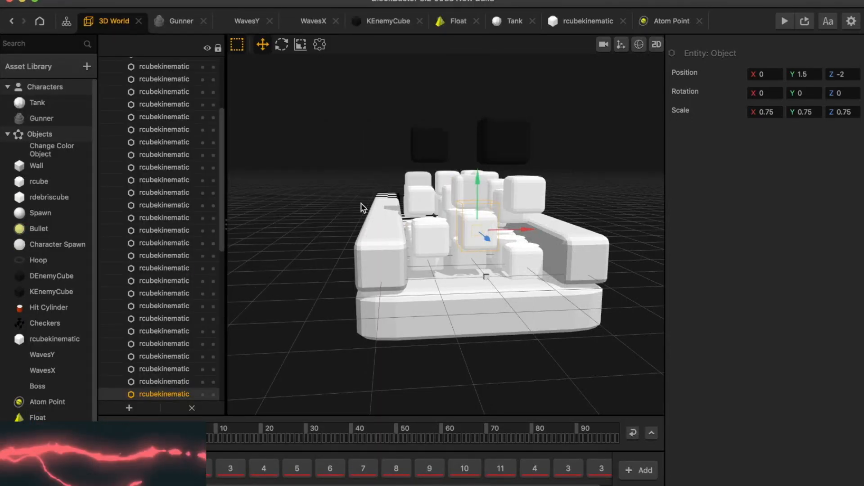
{"action": "left_click", "coordinate": [583, 21]}
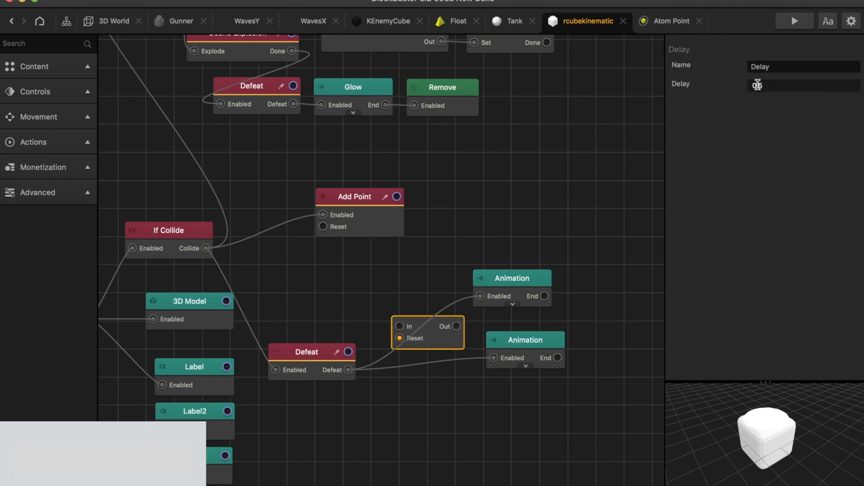
Set the Delay node to 0.15 seconds and link Defeat into its input before the Animations
{"action": "type", "text": "0.15"}
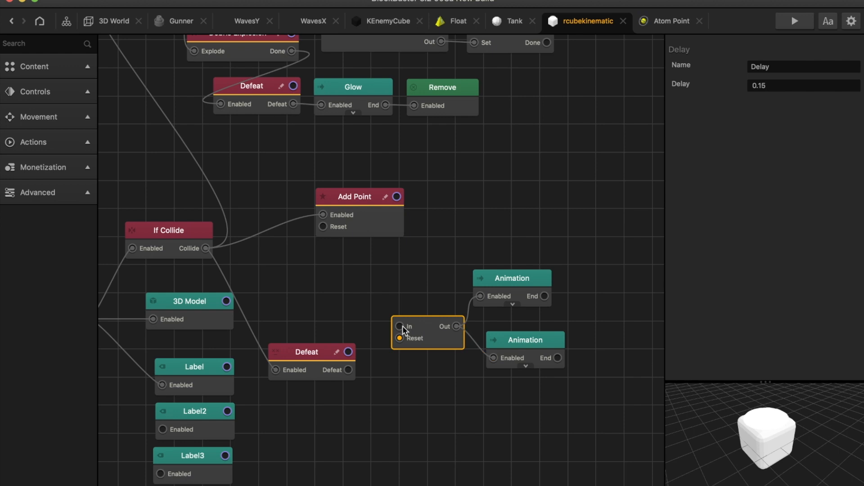
{"action": "left_click", "coordinate": [793, 20]}
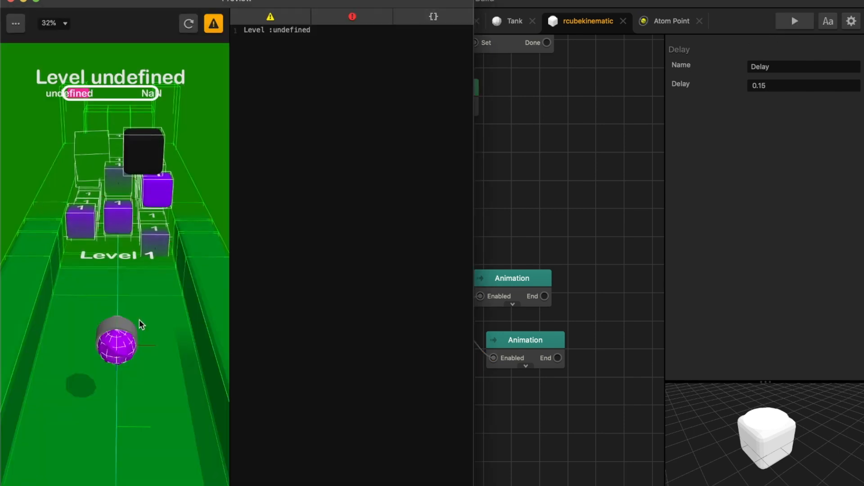